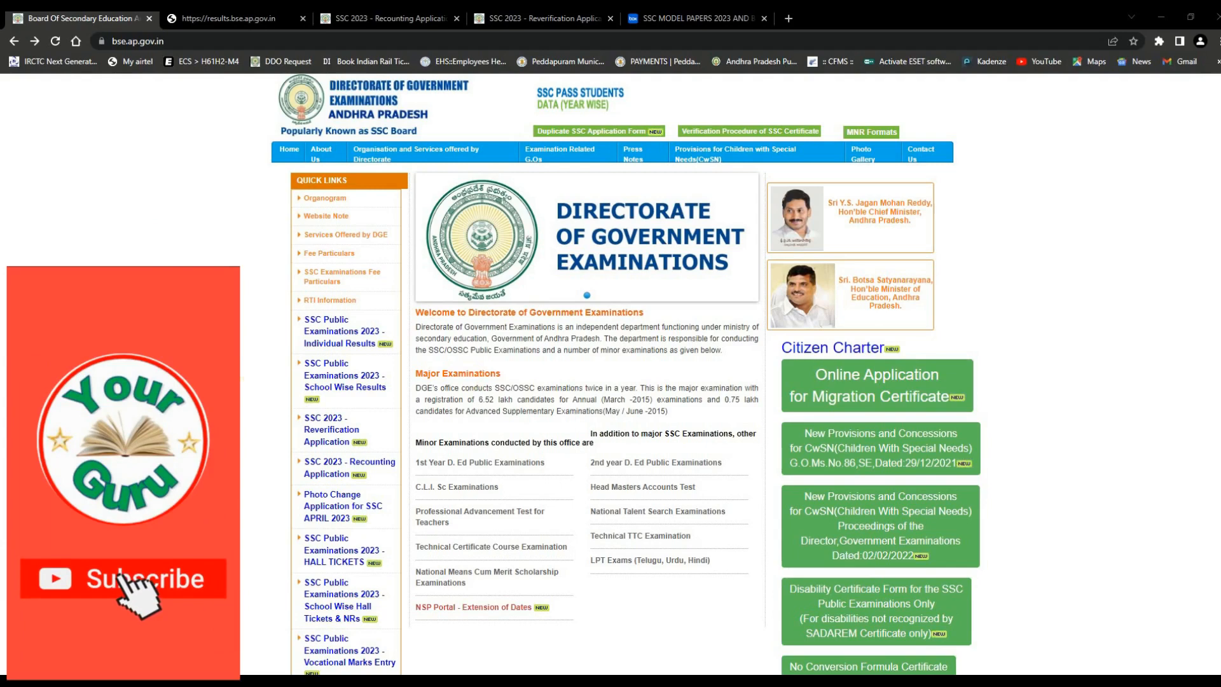
# Follow the 'SSC Public Examinations 2023 - School Wise Results' quick link to the school login page.
pyautogui.click(124, 577)
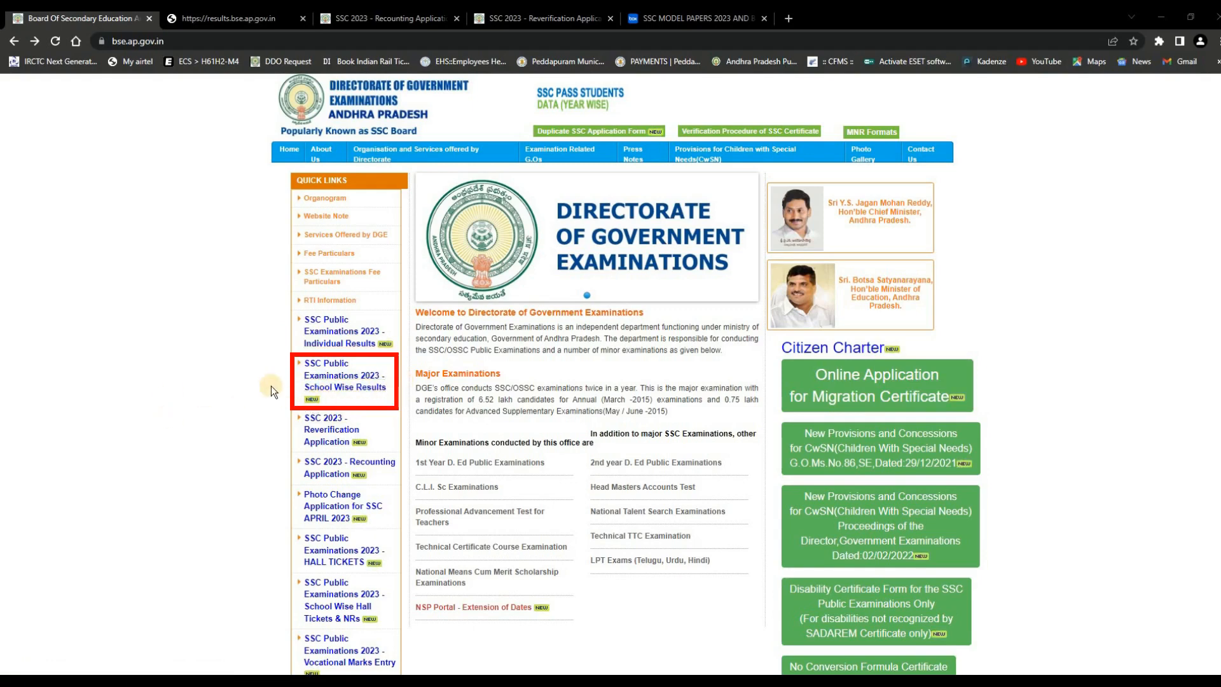
pyautogui.click(345, 380)
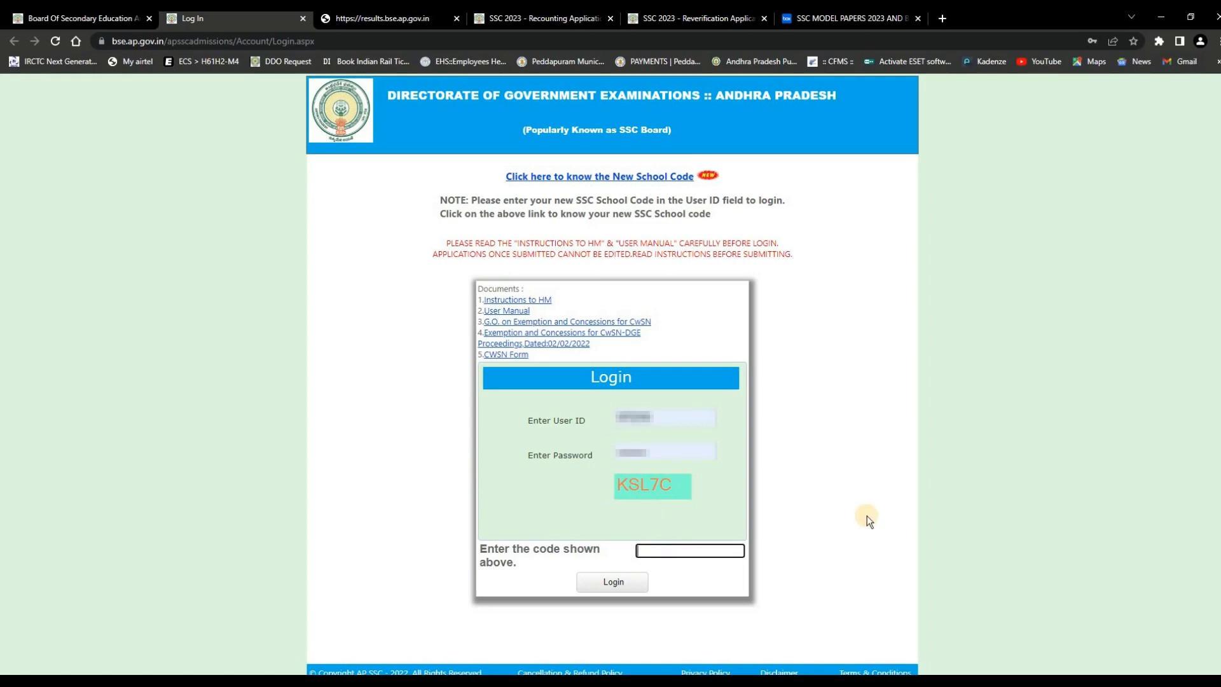
# Enter the captcha 'KSL' and sign in to the school account.
pyautogui.write('KSL7C')
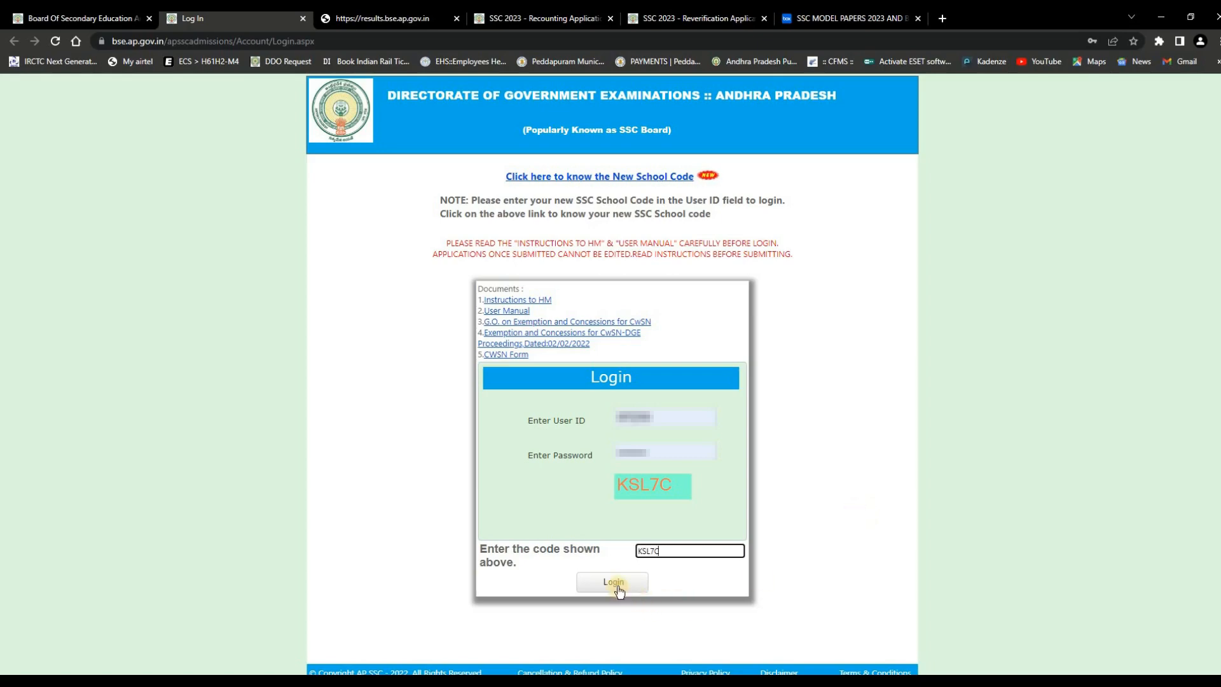
pyautogui.click(611, 581)
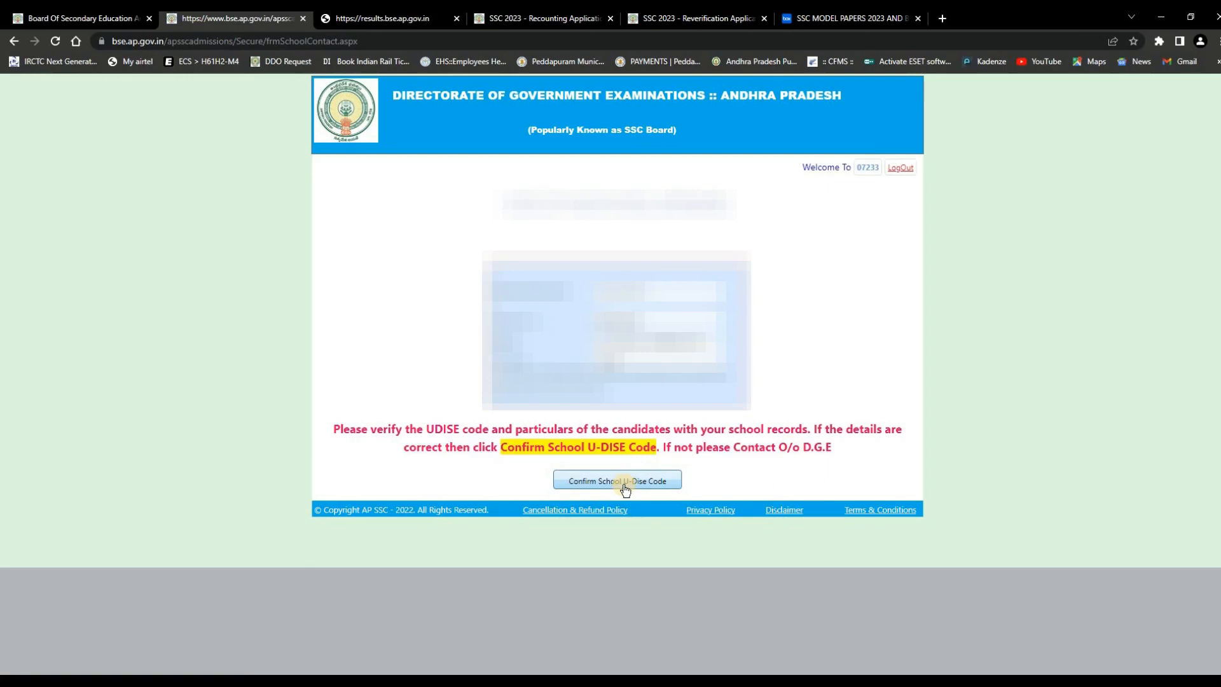
# Confirm the school's U-DISE code and show the April 2023 school-wise SSC & OSSC results.
pyautogui.click(615, 480)
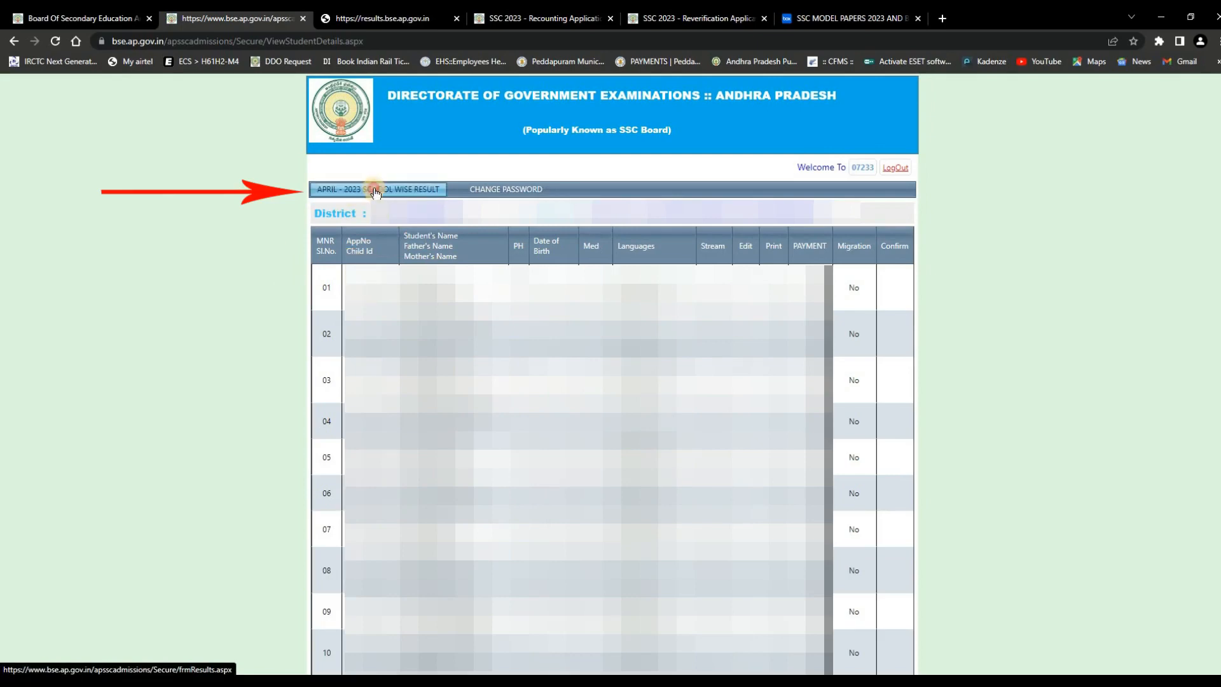
pyautogui.click(376, 189)
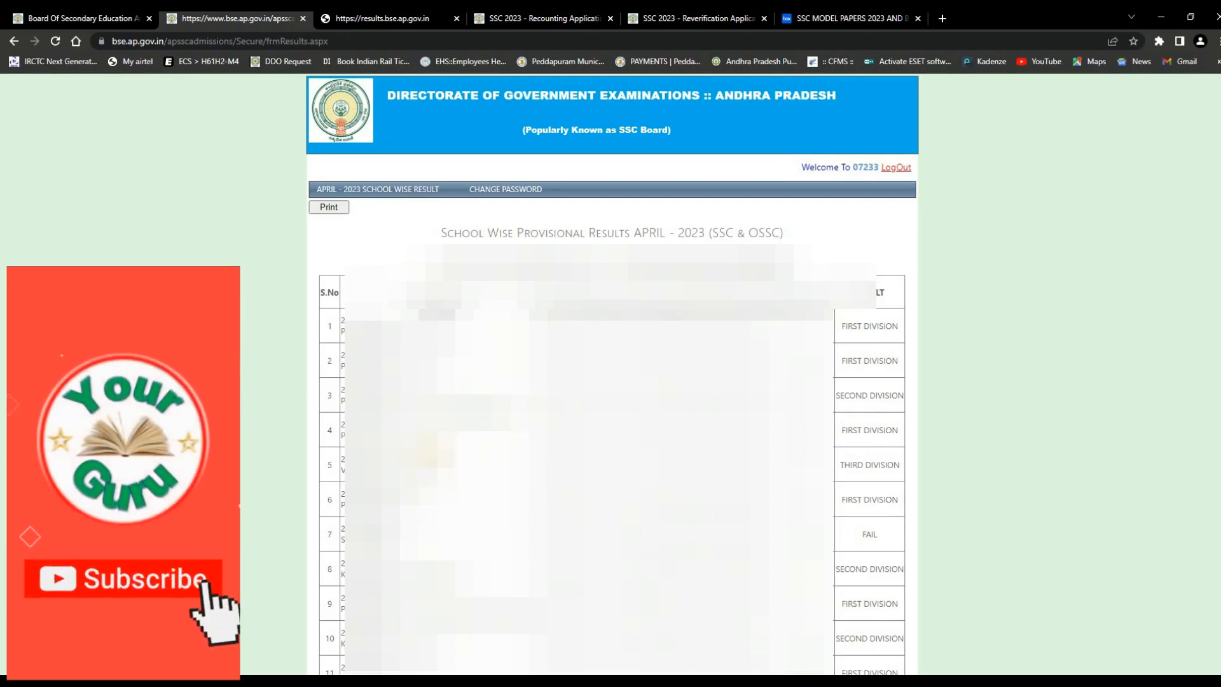
# Print the school-wise results page, bringing up the 5-page print preview.
pyautogui.click(123, 578)
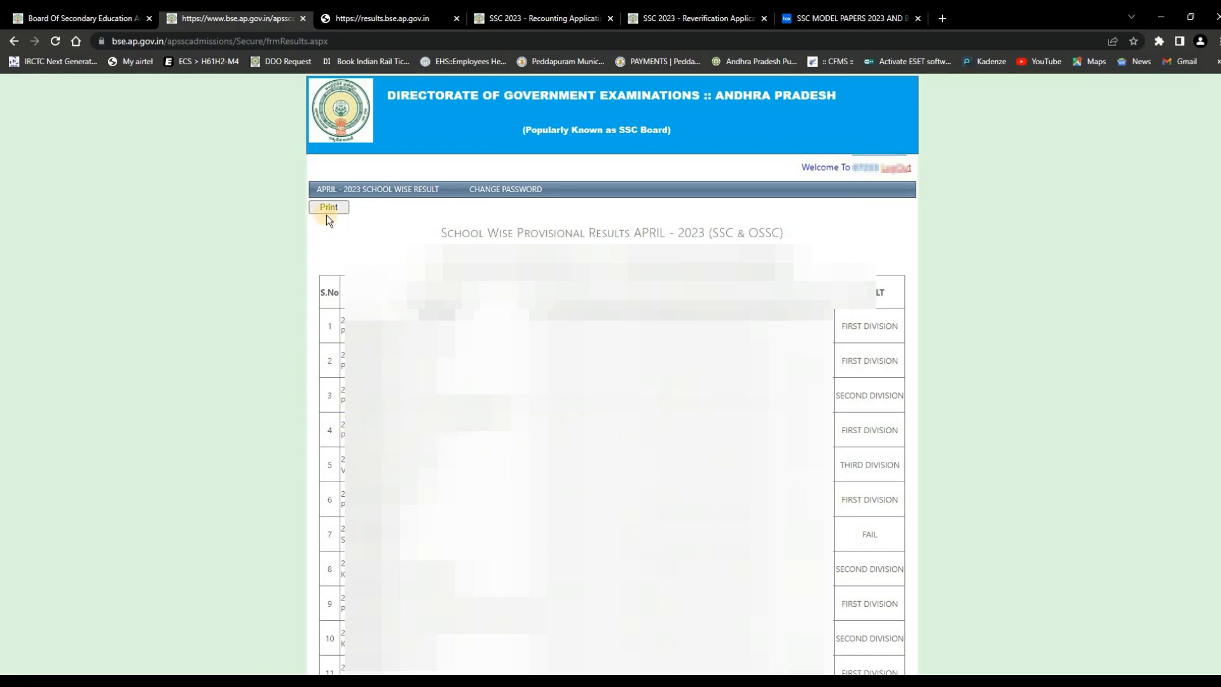
pyautogui.click(328, 208)
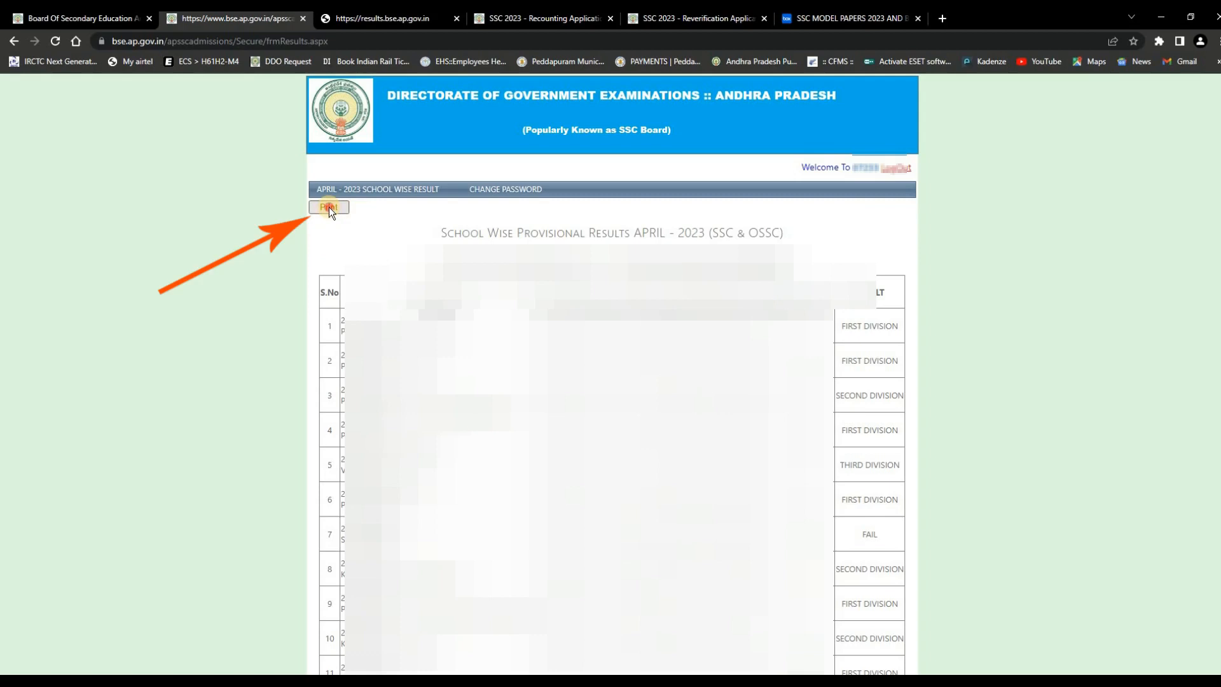
pyautogui.click(329, 207)
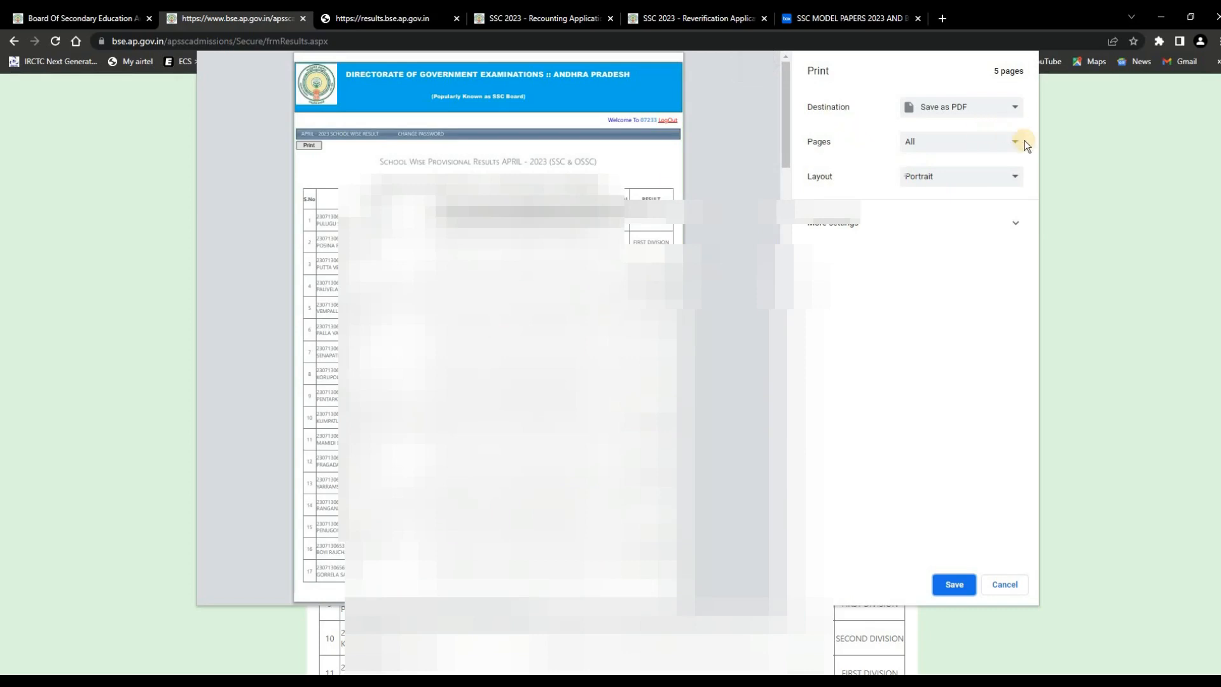
pyautogui.moveTo(1015, 110)
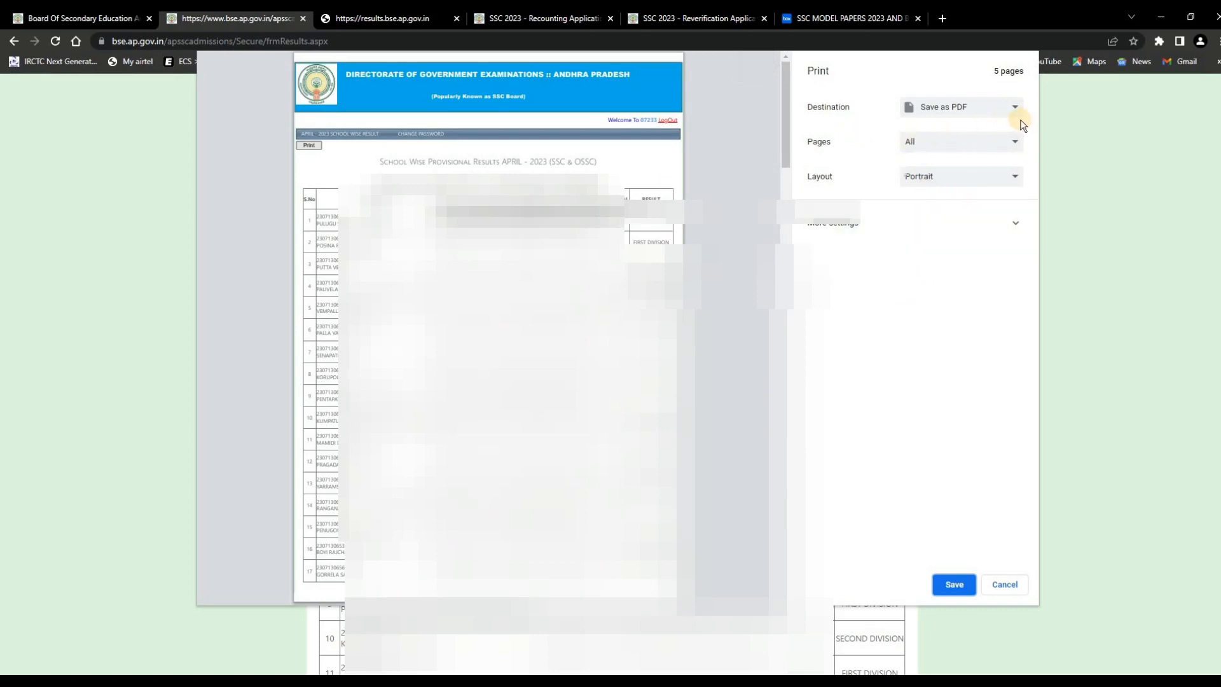
# Save the results as frmResults.pdf via Save as PDF into Downloads > RESULTS.
pyautogui.click(960, 107)
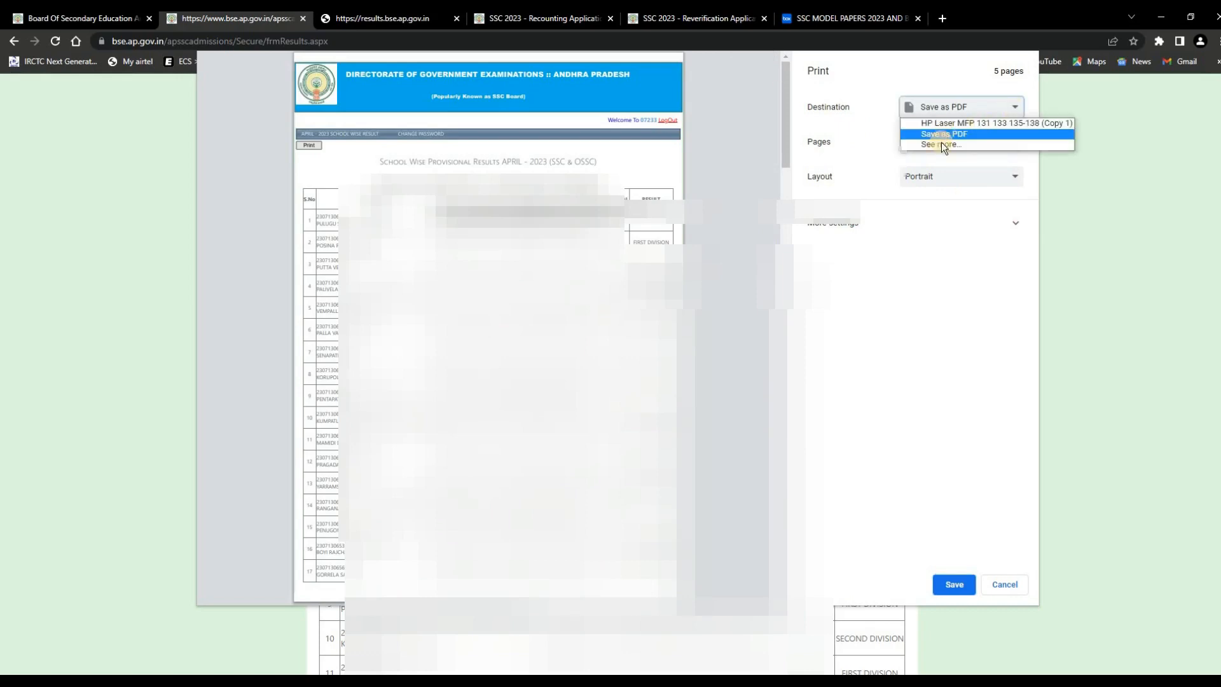
pyautogui.click(942, 133)
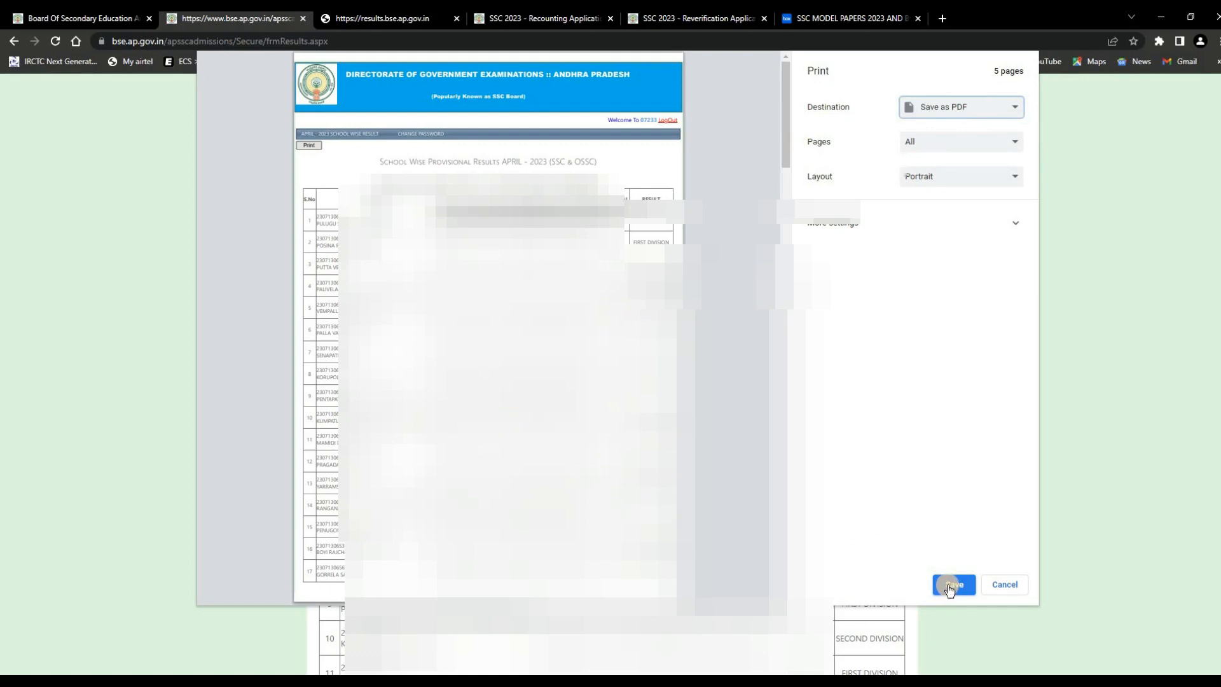
pyautogui.click(952, 583)
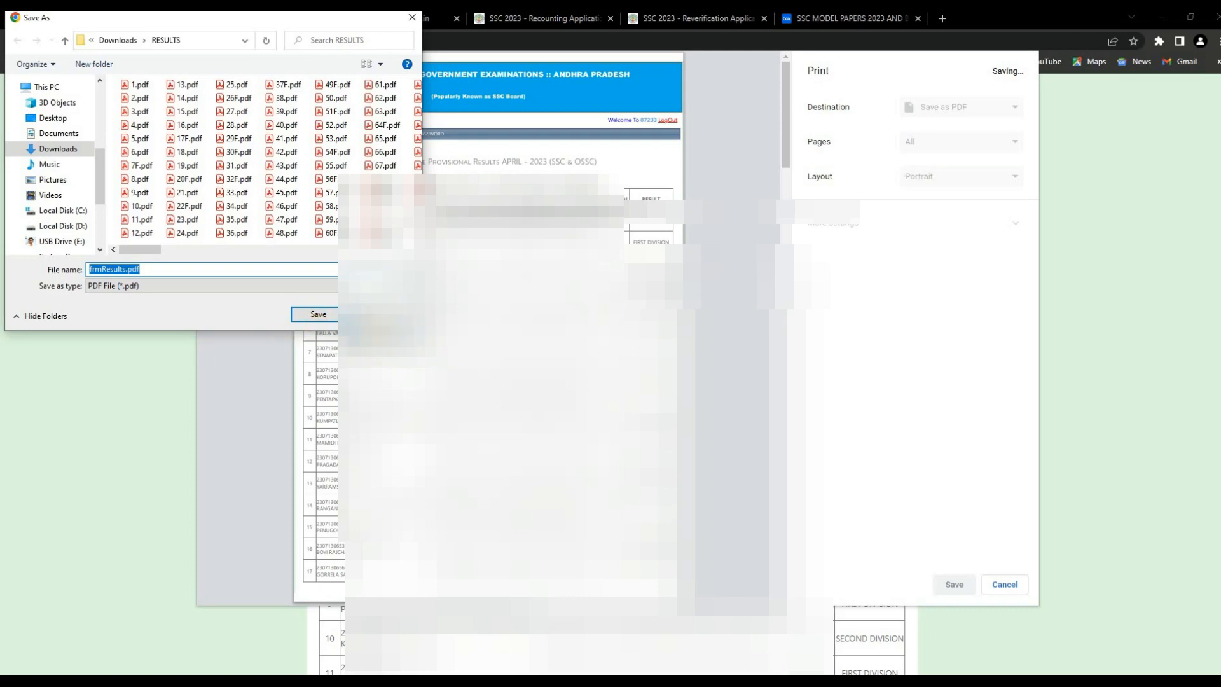
pyautogui.click(317, 314)
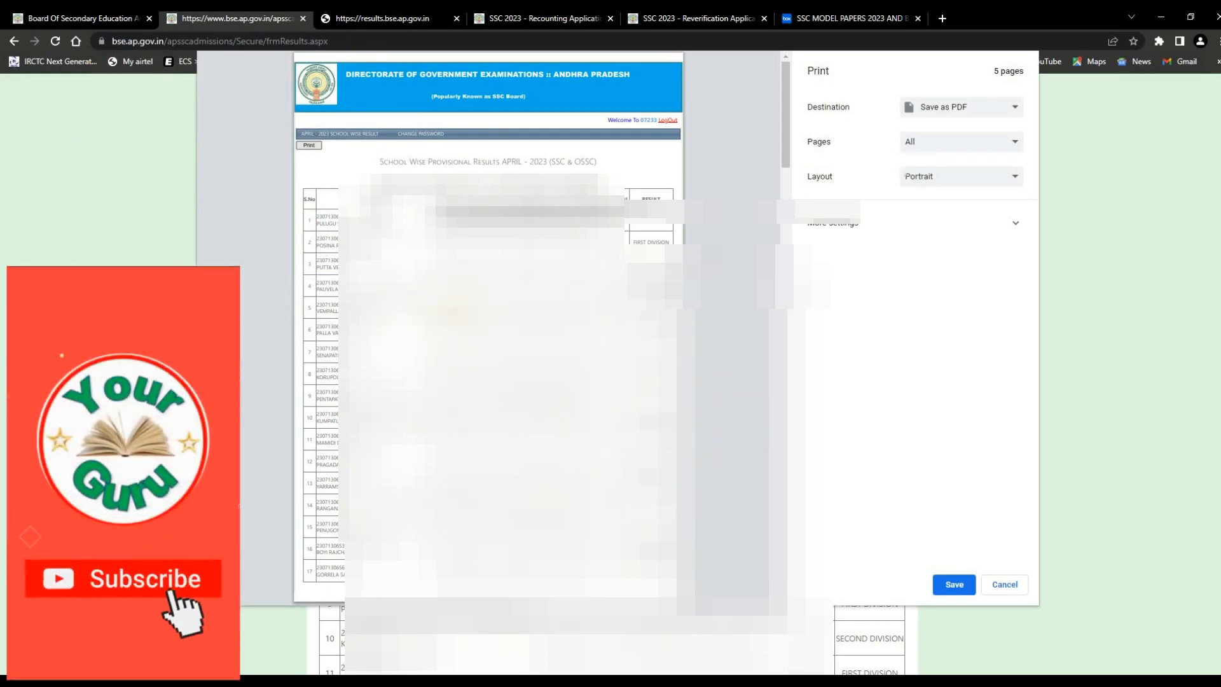
# Cancel the print dialog to return to the April 2023 results page.
pyautogui.click(122, 578)
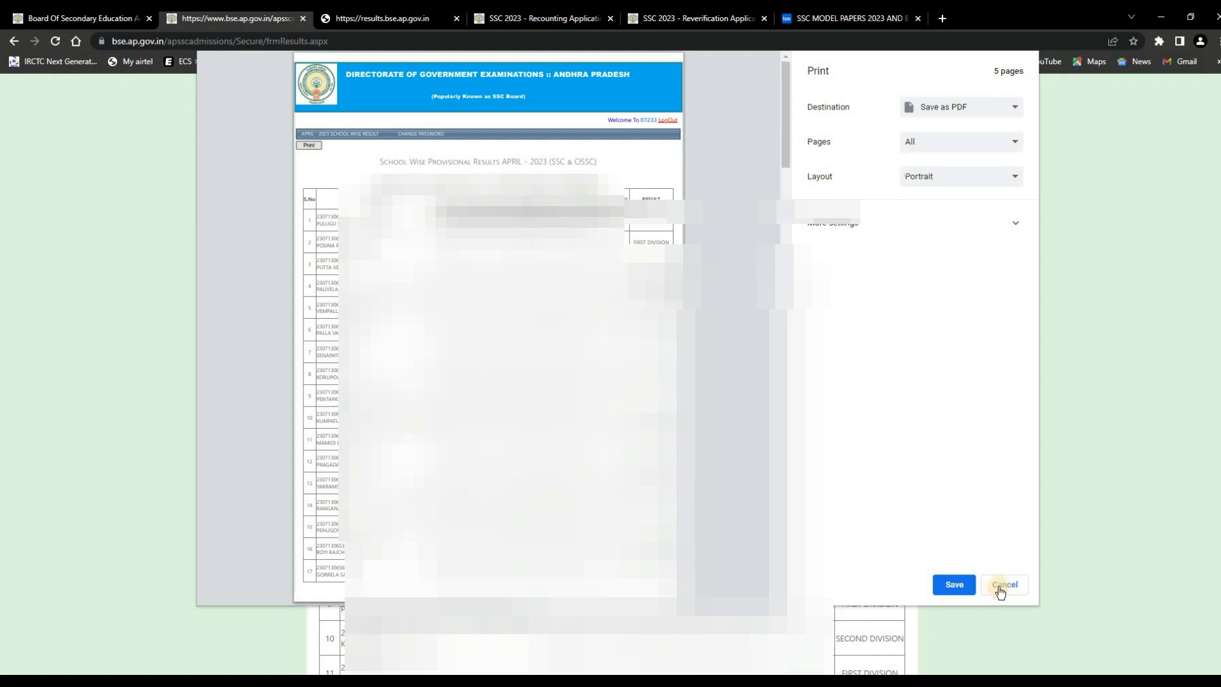
pyautogui.click(1003, 583)
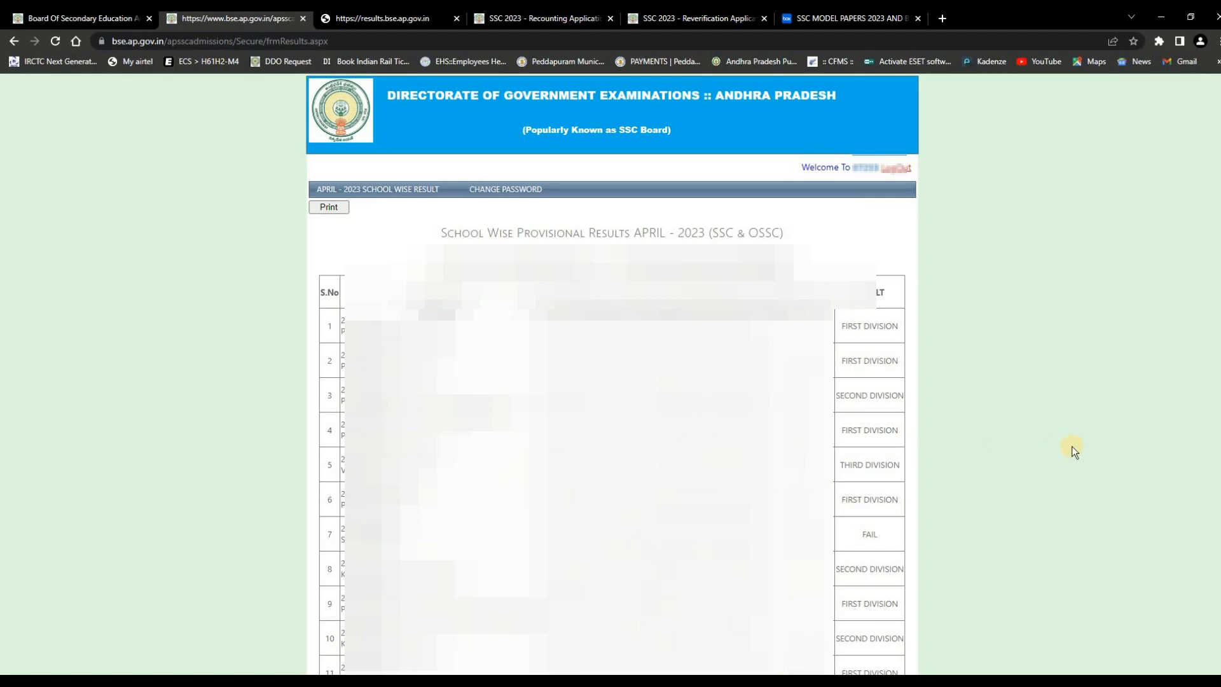
pyautogui.moveTo(893, 208)
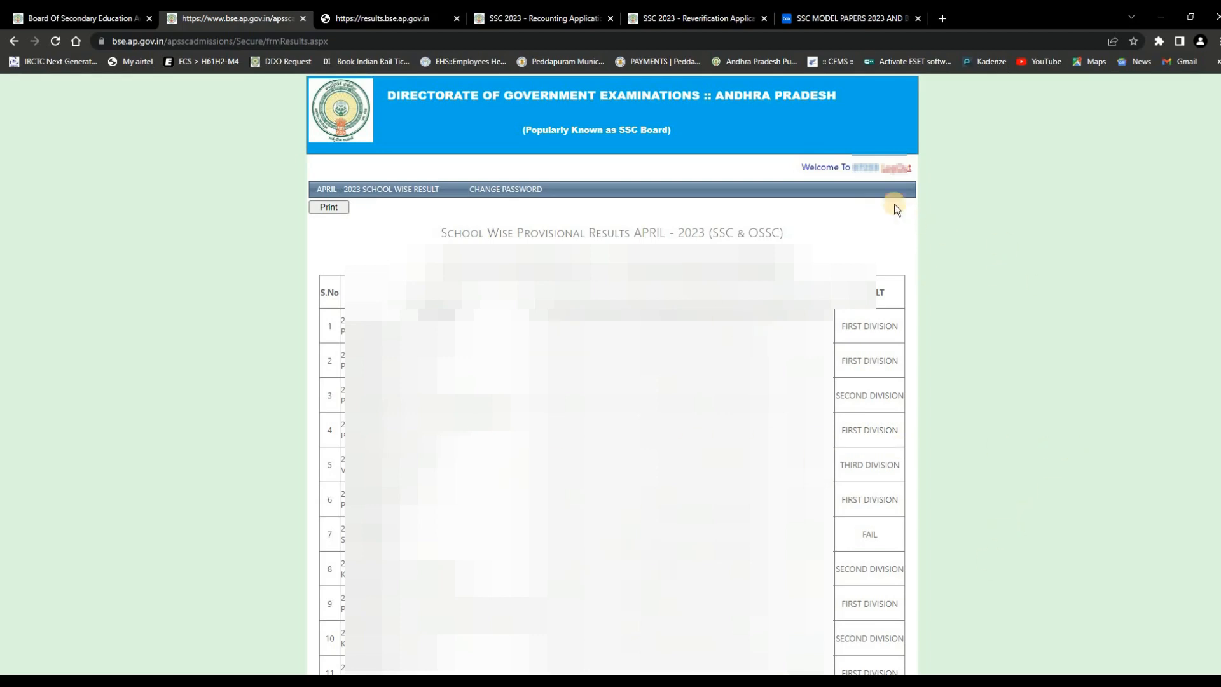